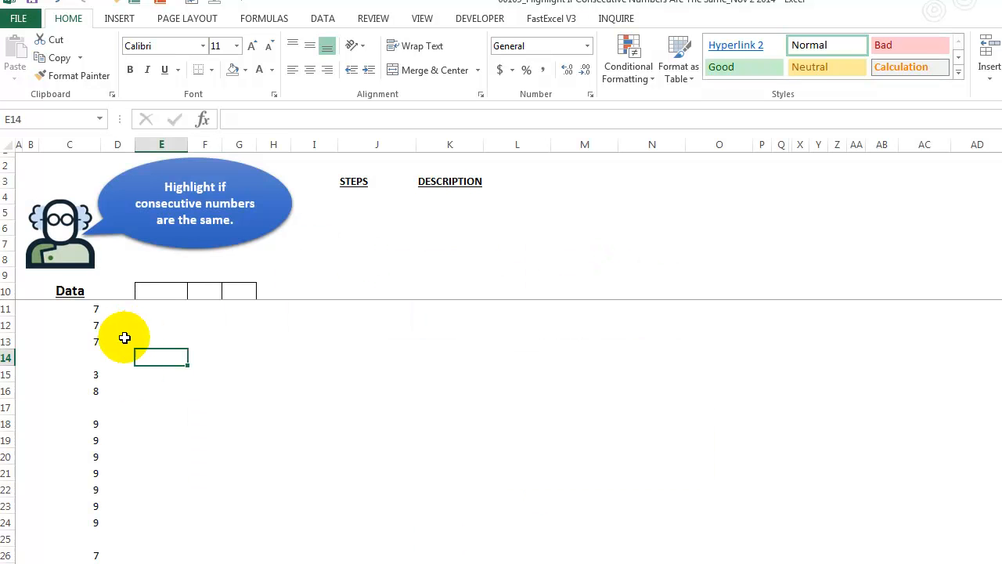
- Review the column C number groups: the 7s, the 3-and-8 group, and the long 9s group
left_click(70, 144)
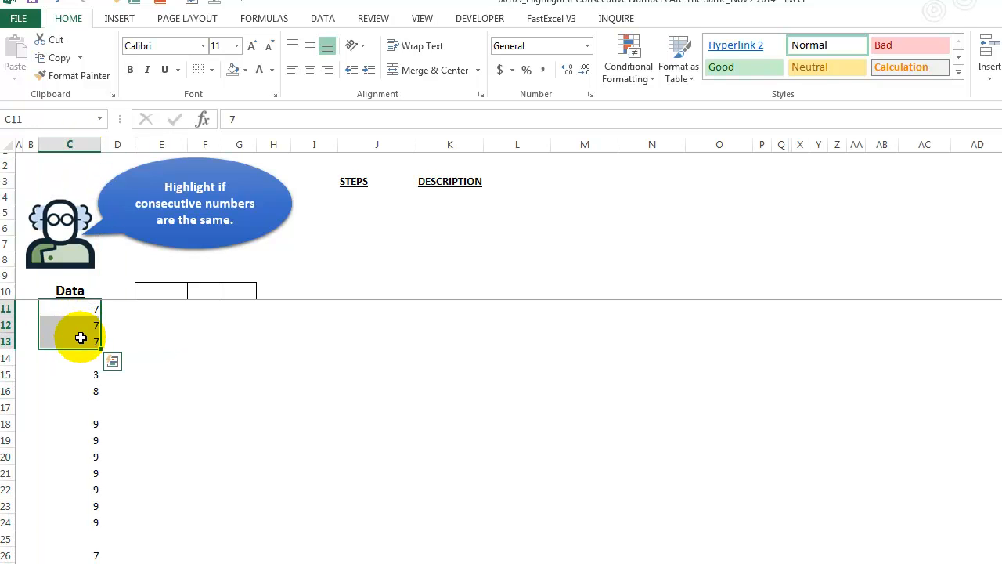
mouse_move(84, 333)
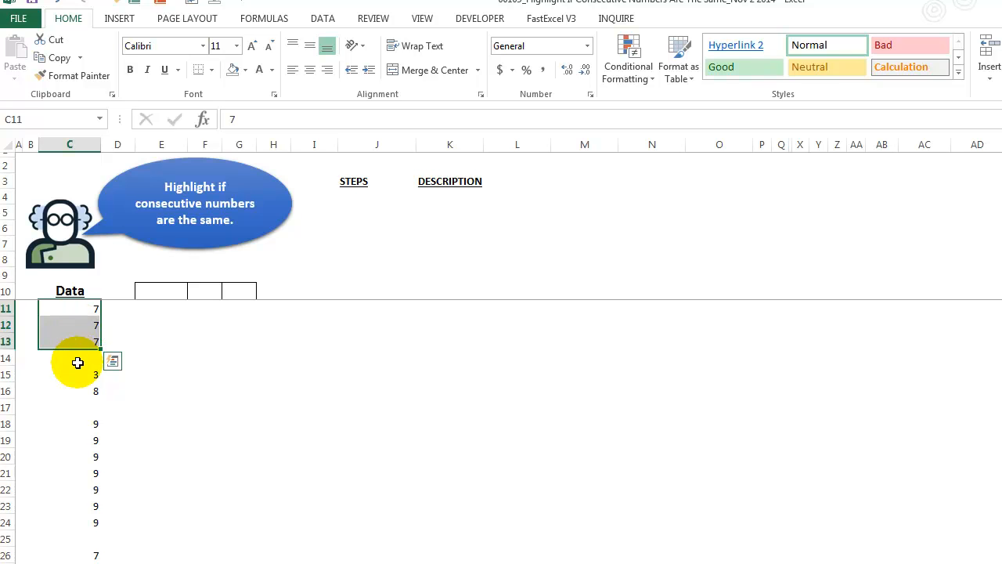
left_click(70, 358)
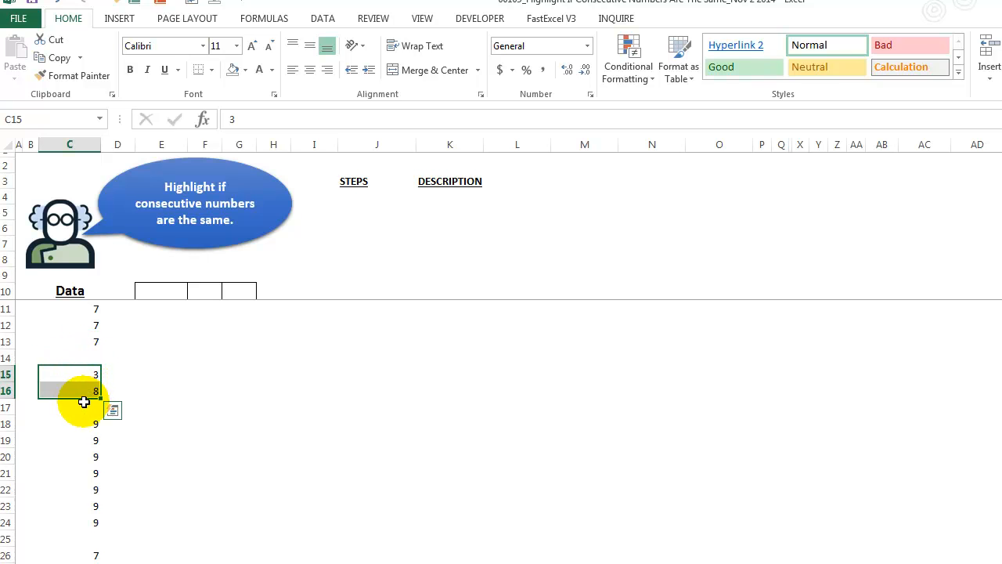
left_click(70, 424)
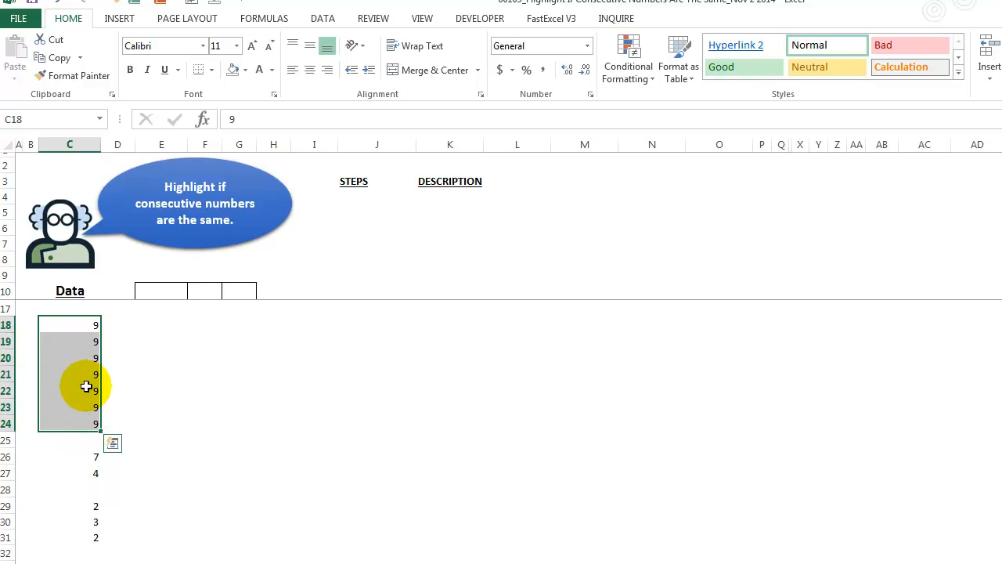
scroll("down", 3)
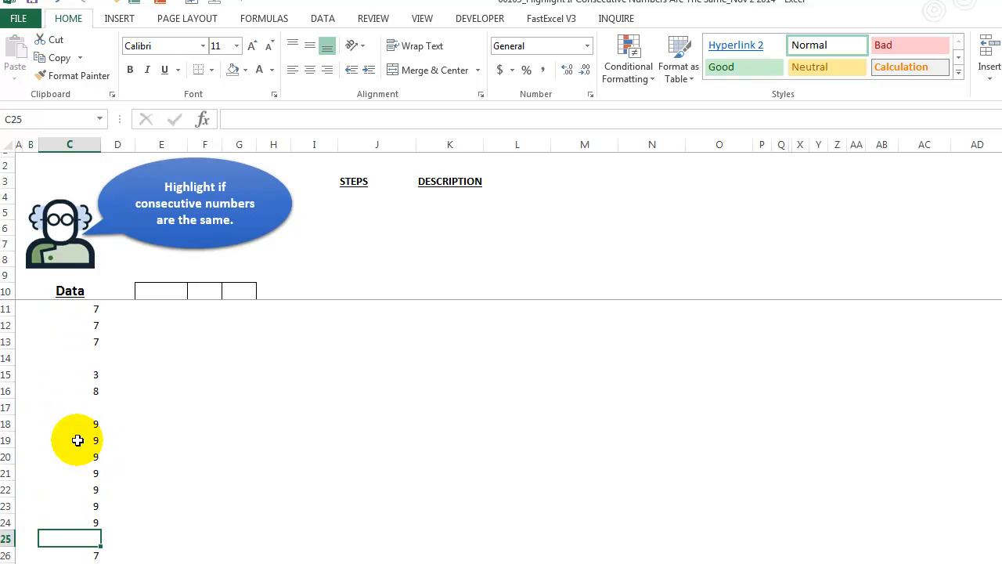
mouse_move(101, 392)
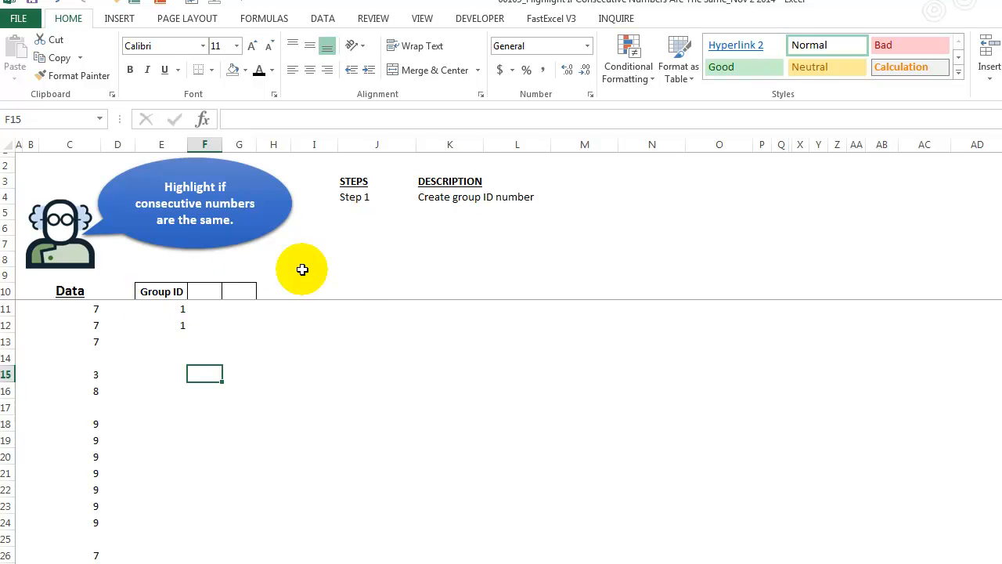
mouse_move(267, 304)
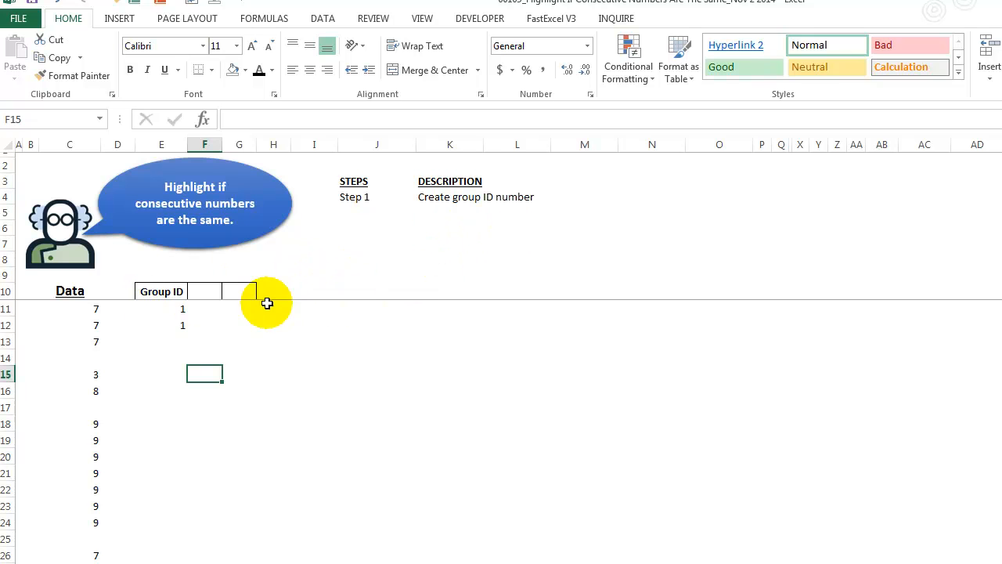
- Inspect the Group ID value in E11 and the row-12 formula, then revisit the data column
left_click(161, 308)
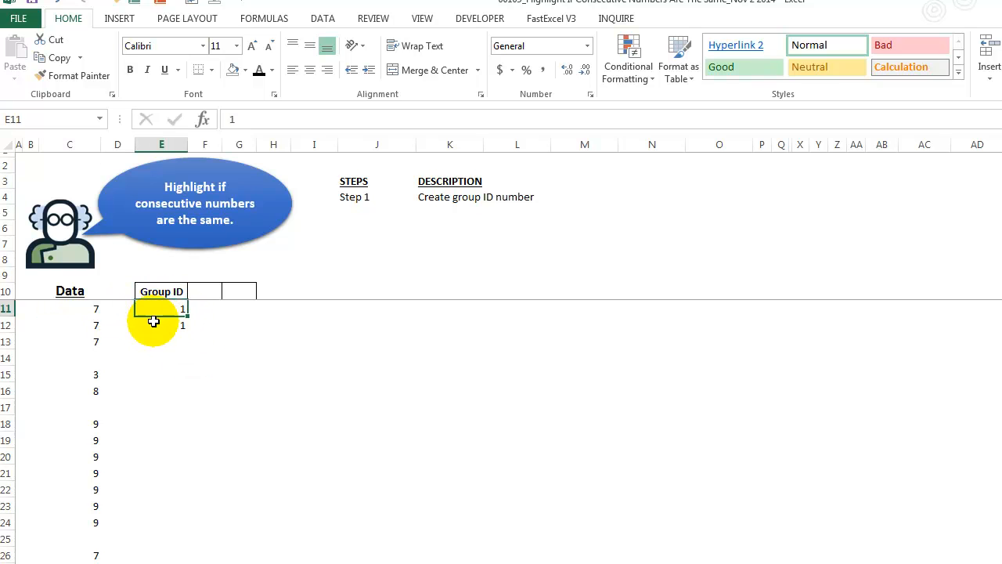
left_click(161, 324)
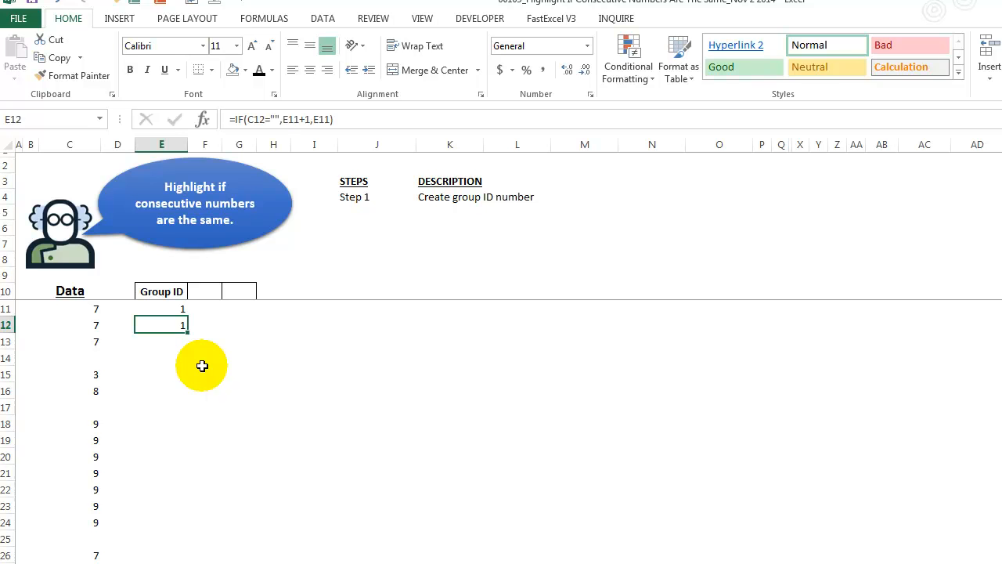
mouse_move(247, 119)
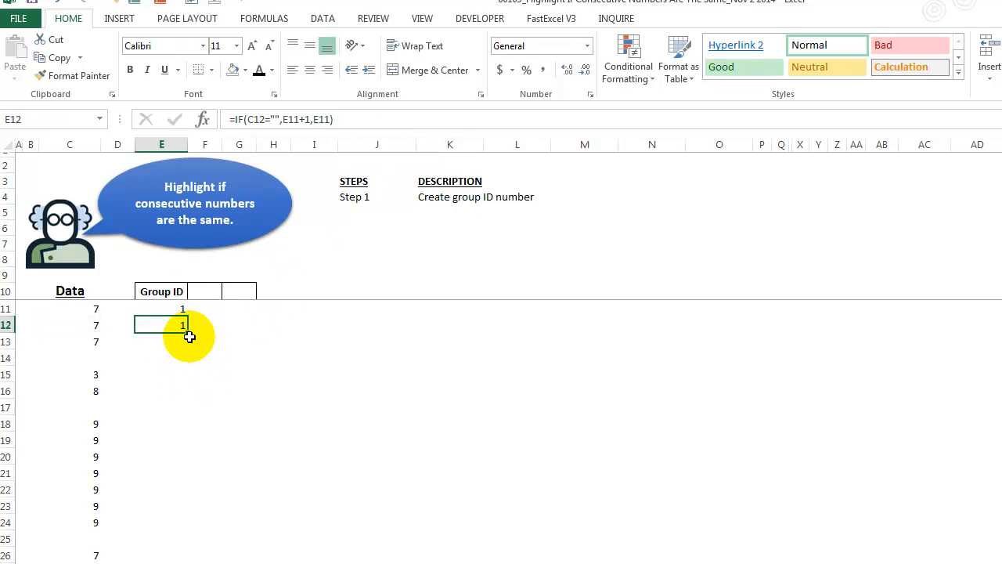
scroll("down", 3)
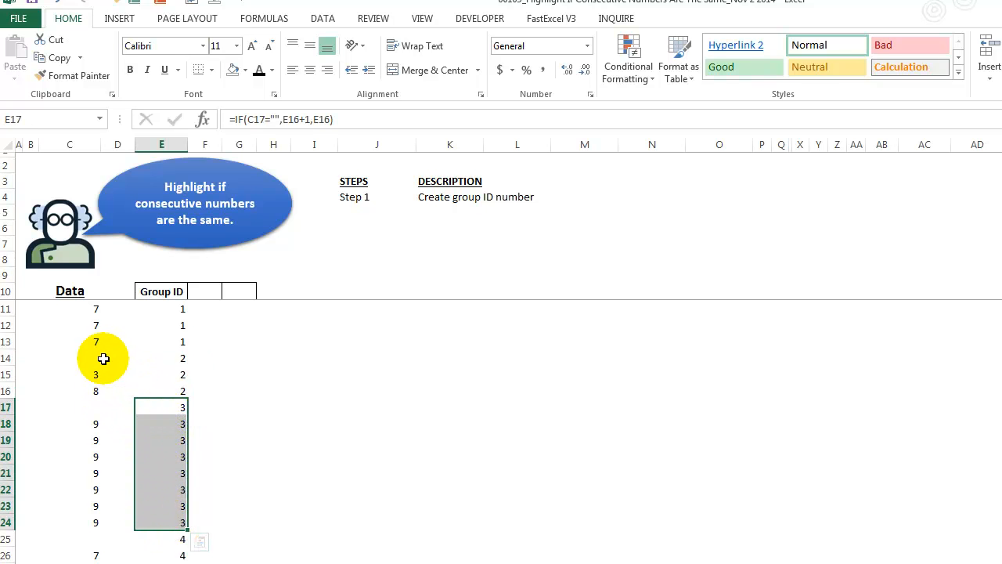
left_click(70, 357)
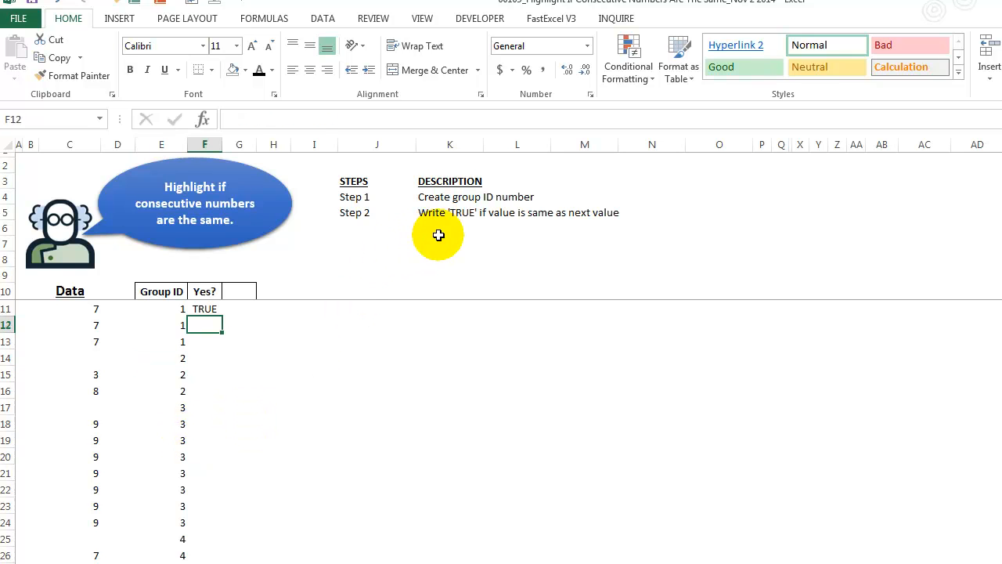
mouse_move(572, 221)
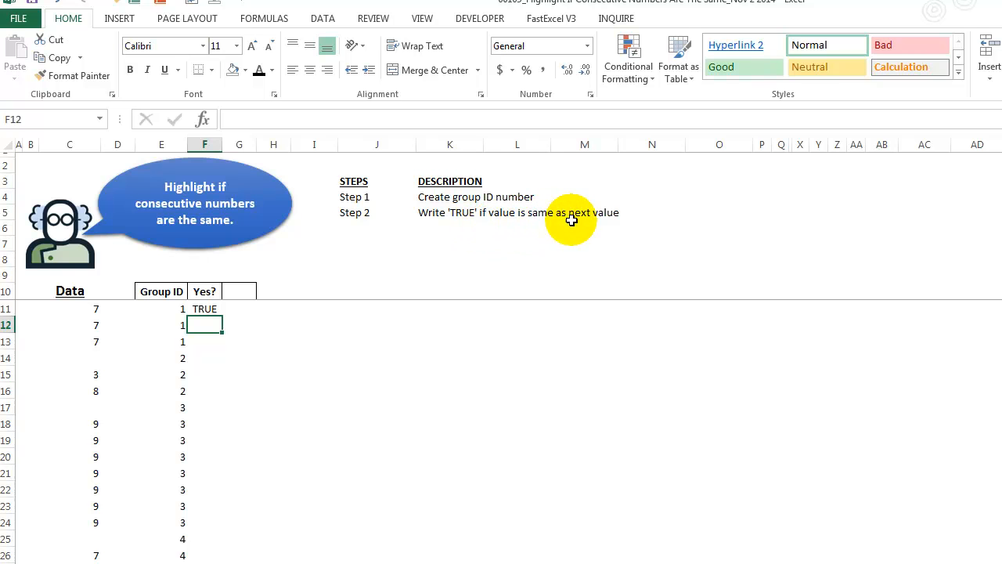
mouse_move(134, 333)
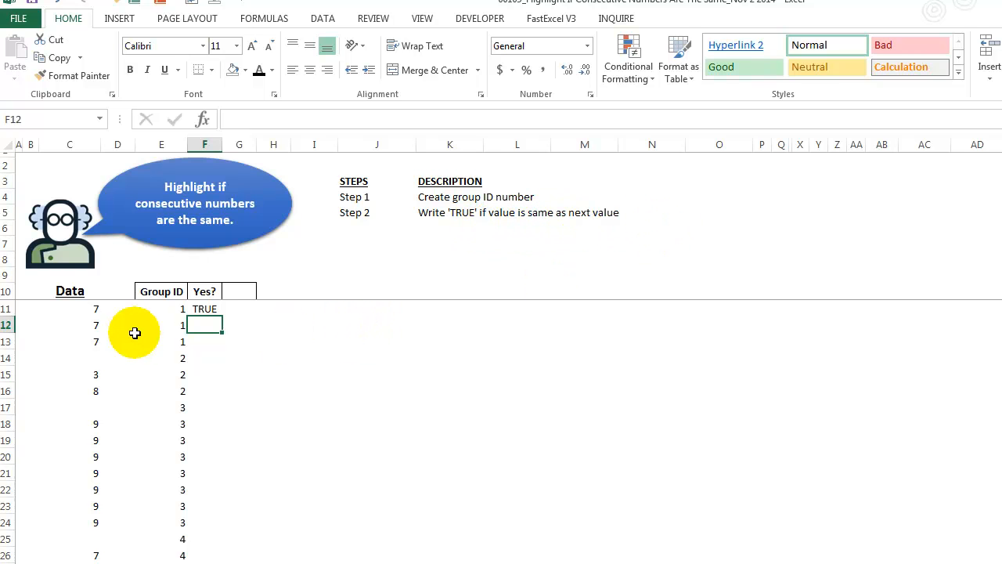
left_click(205, 307)
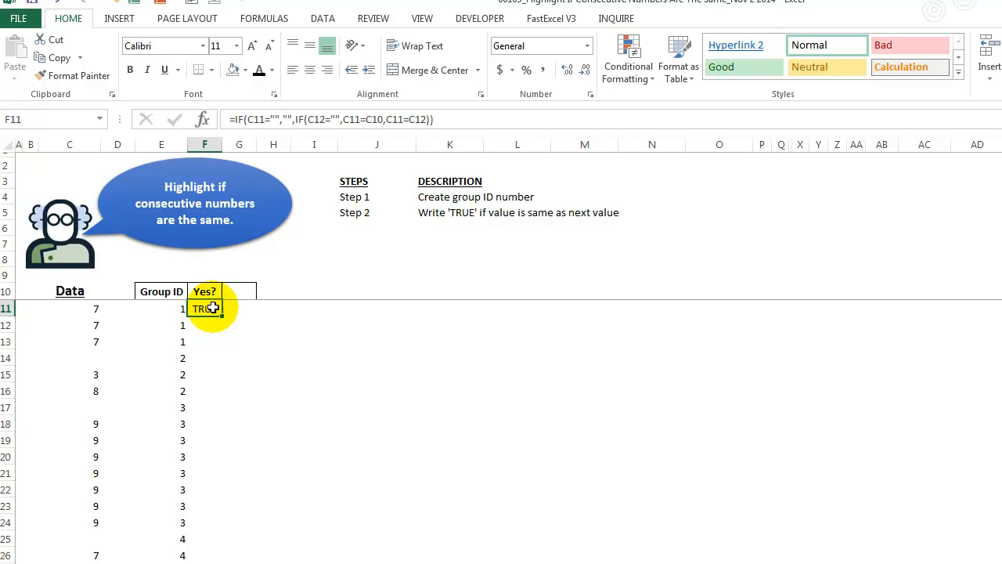
left_click(70, 308)
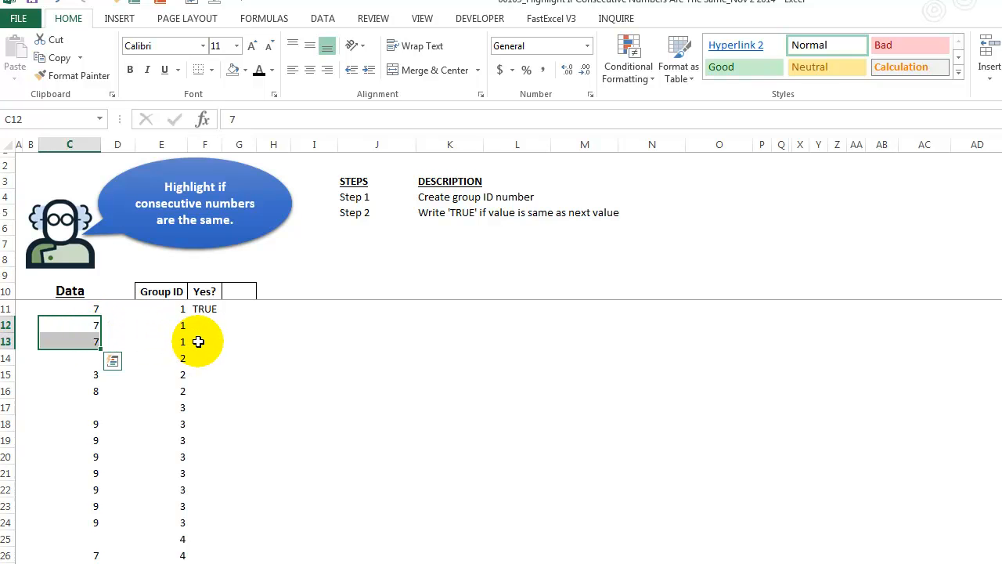
left_click(205, 341)
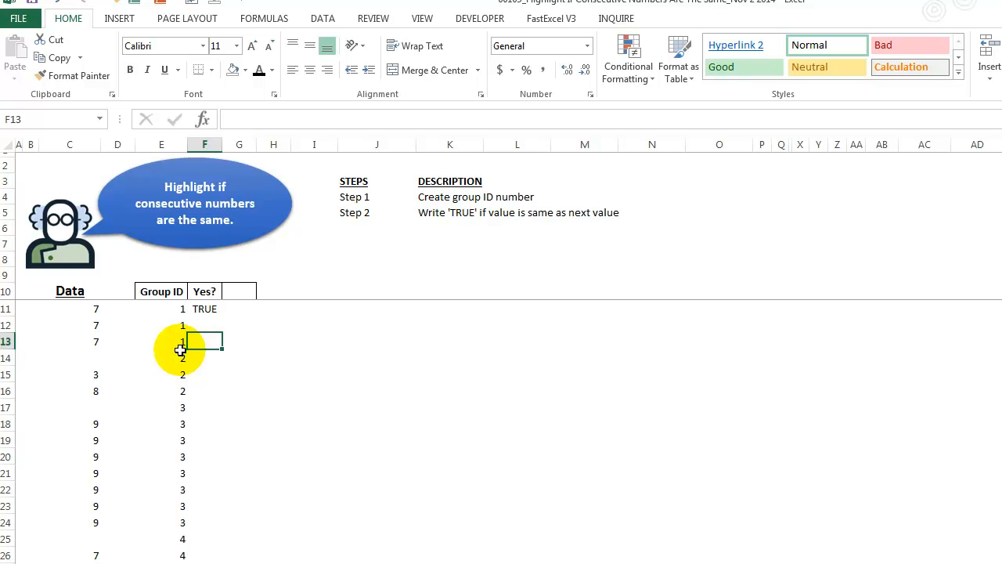
left_click(69, 357)
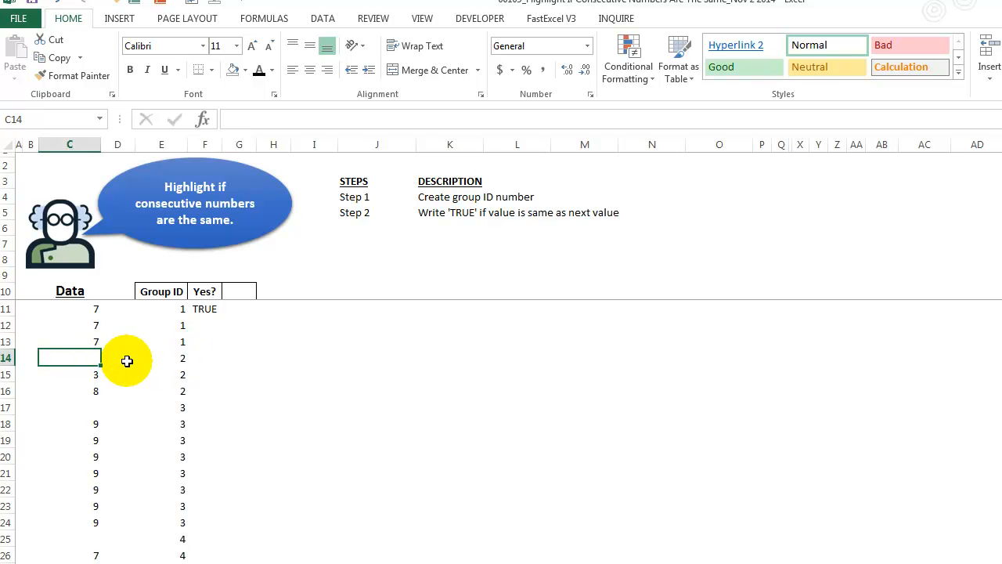
mouse_move(97, 338)
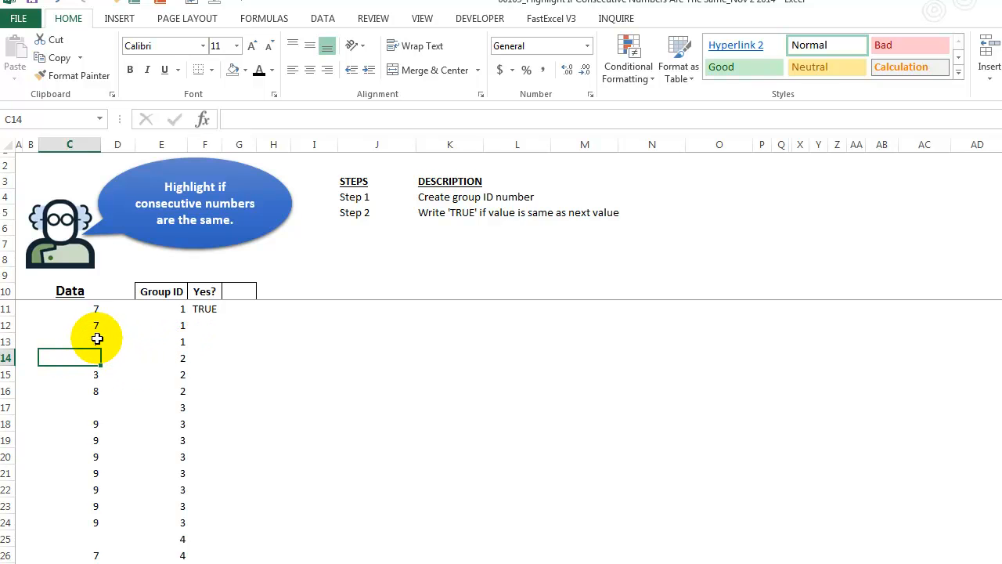
left_click_drag(95, 340, 96, 358)
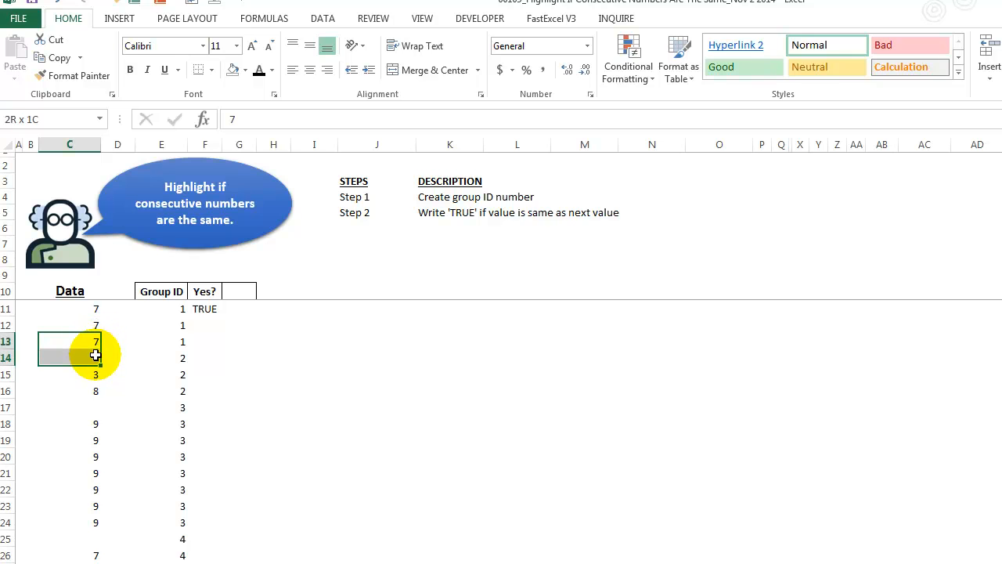
left_click(96, 341)
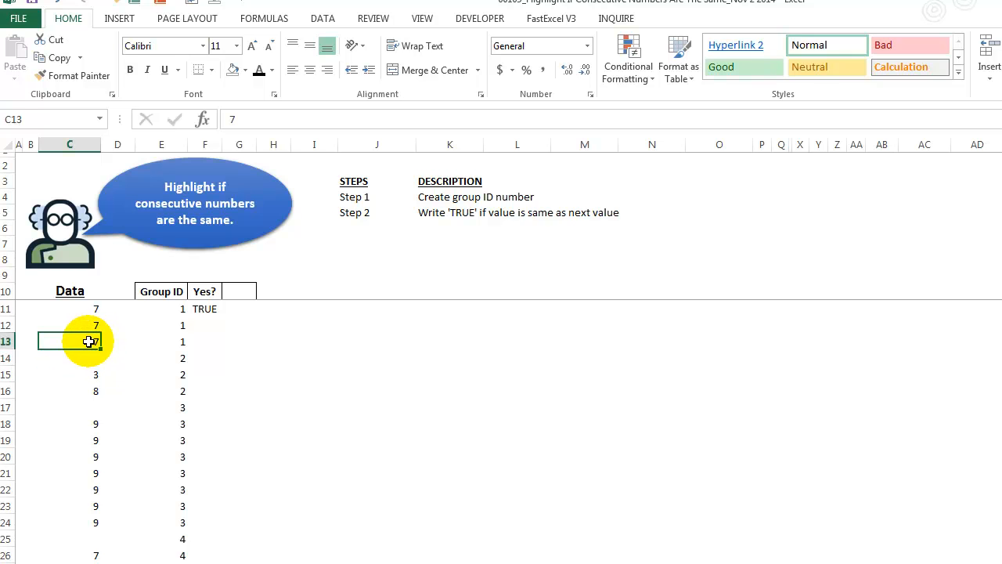
left_click_drag(89, 342, 89, 325)
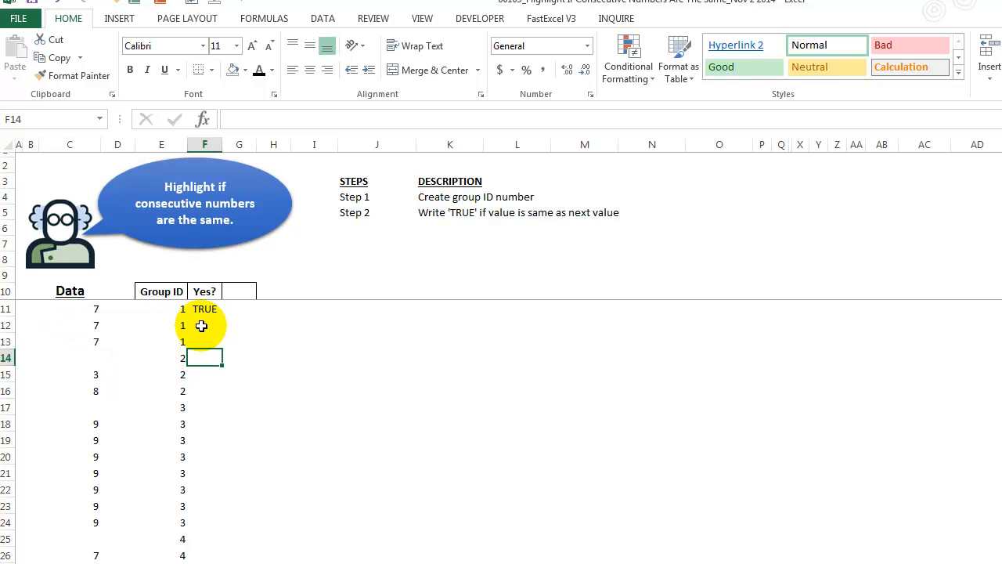
- Select the first Yes? result in F11 to copy it down column F
left_click(239, 325)
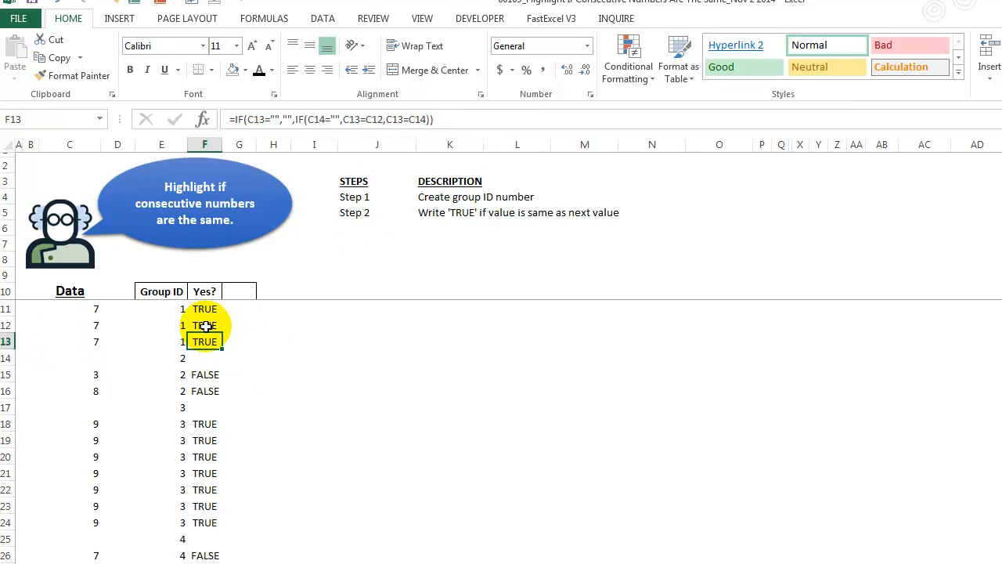
left_click(205, 325)
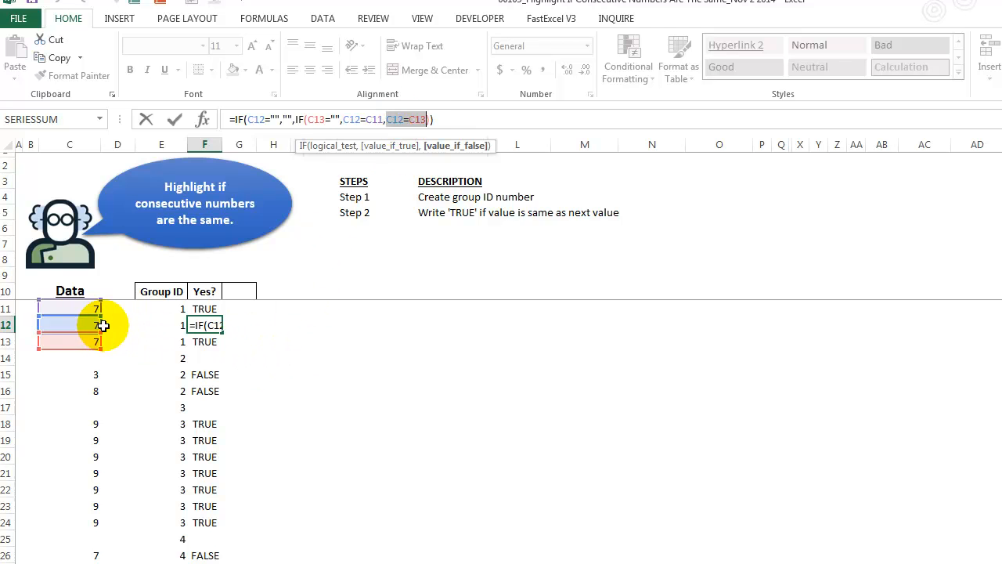
mouse_move(92, 338)
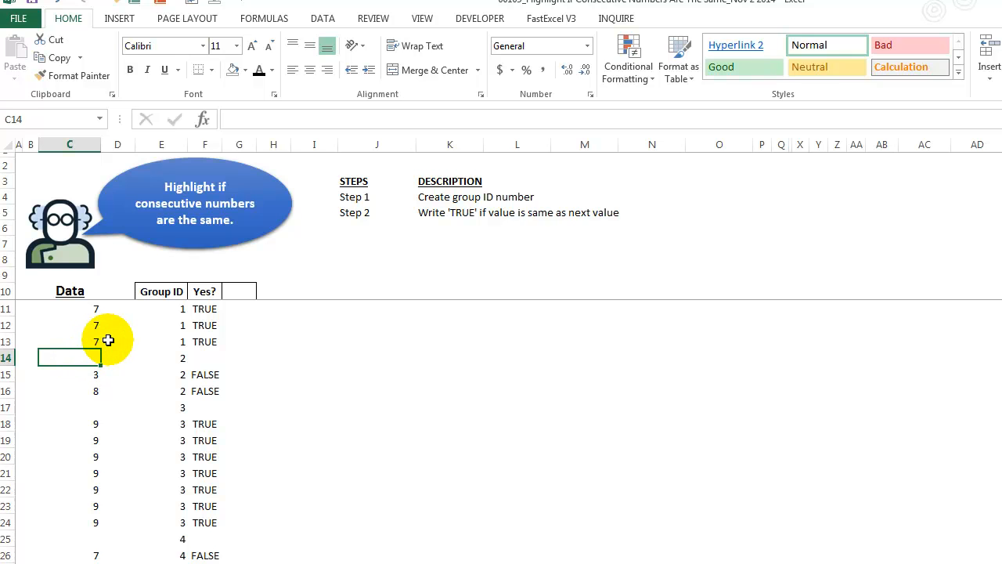
left_click(70, 342)
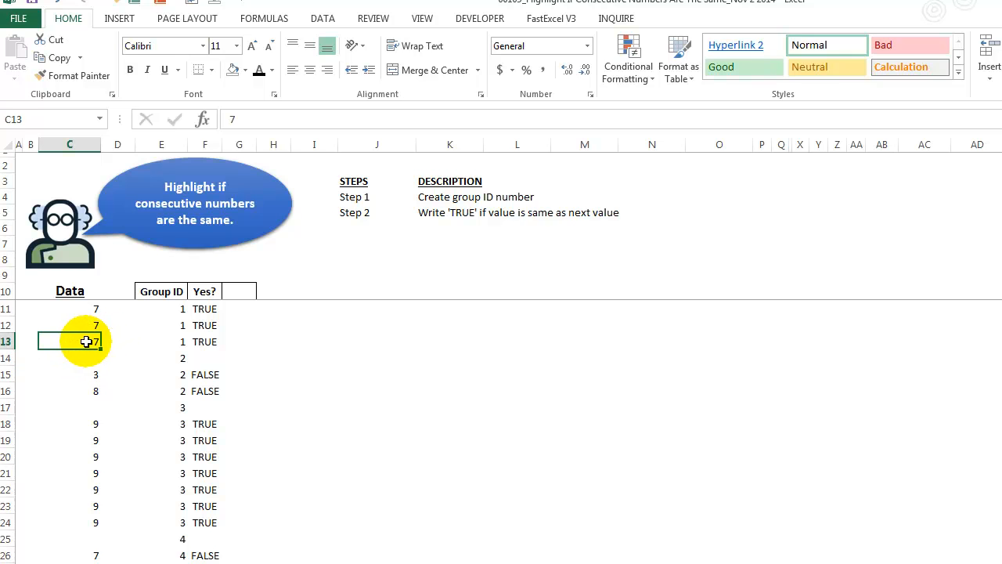
left_click(69, 325)
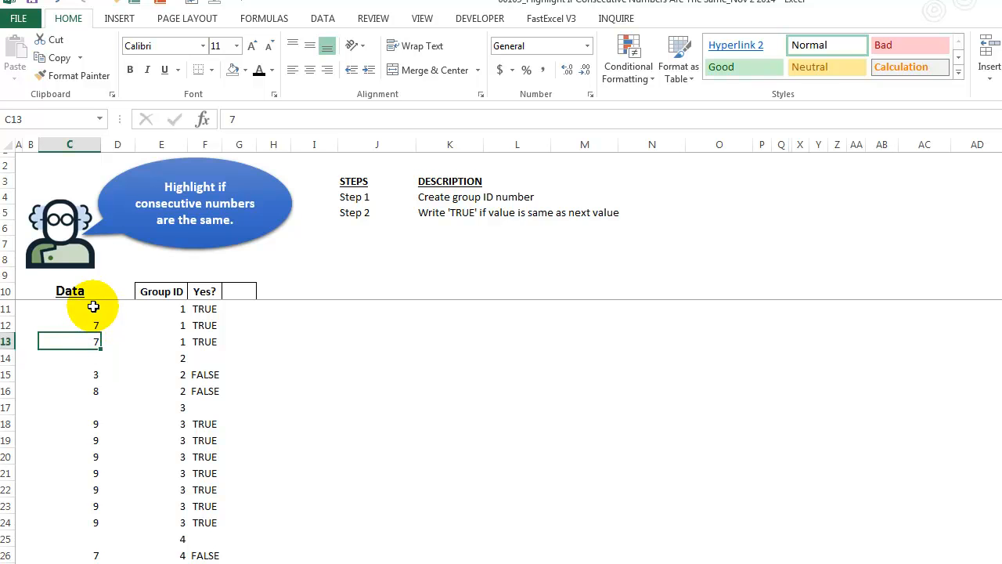
left_click(69, 325)
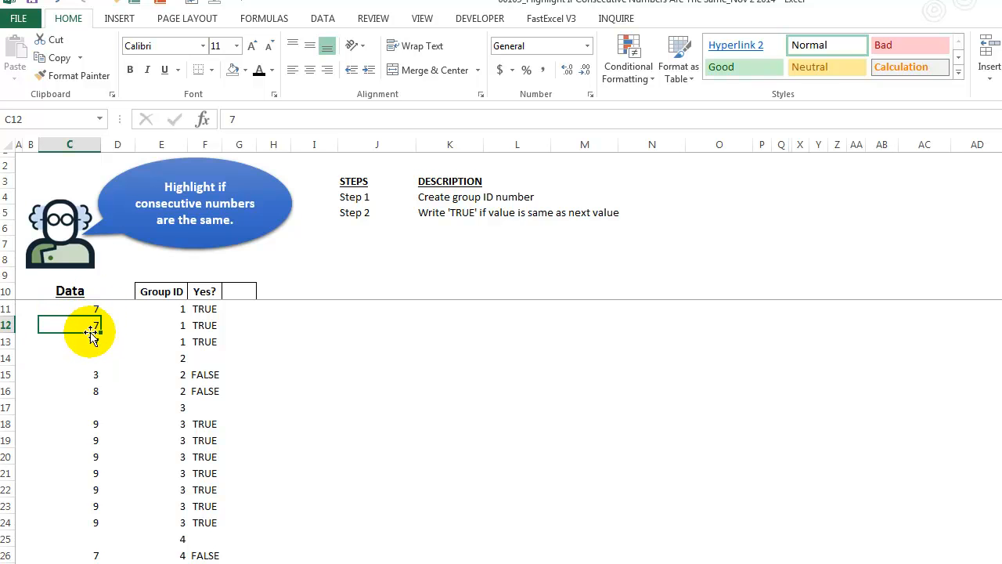
left_click(69, 341)
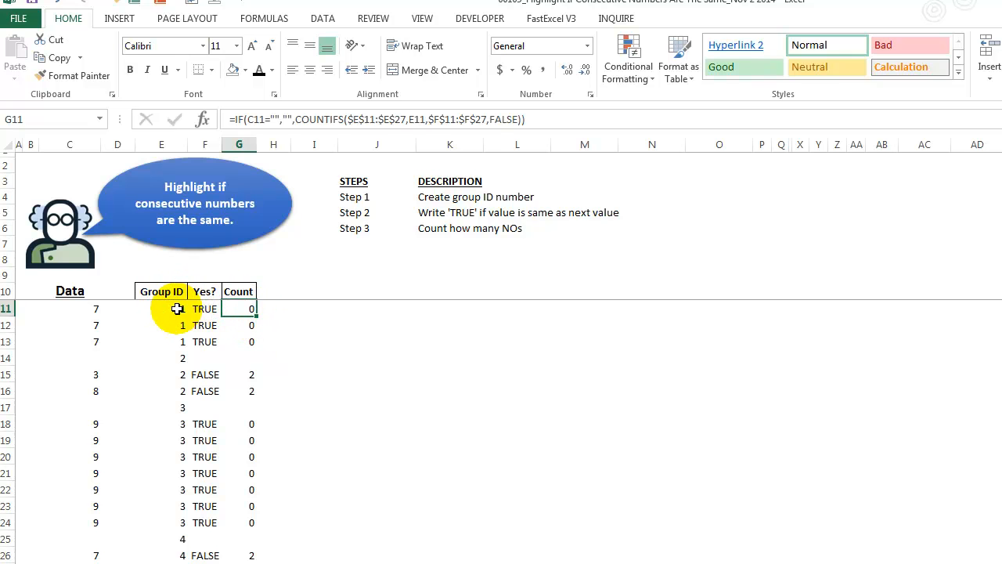
- Check the group ID in E11, the FALSE result in F15, and group 3's Count formula
left_click(172, 307)
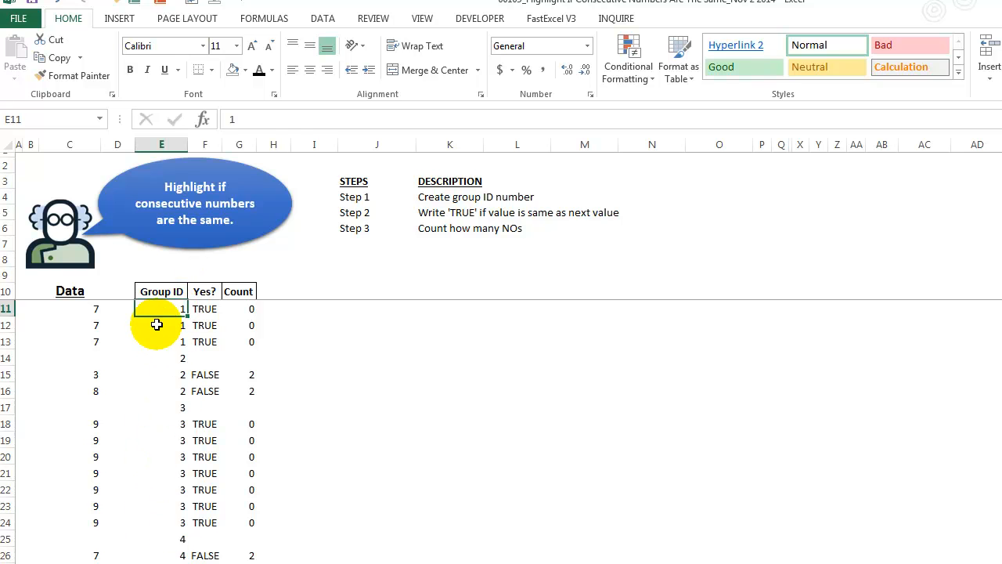
mouse_move(241, 307)
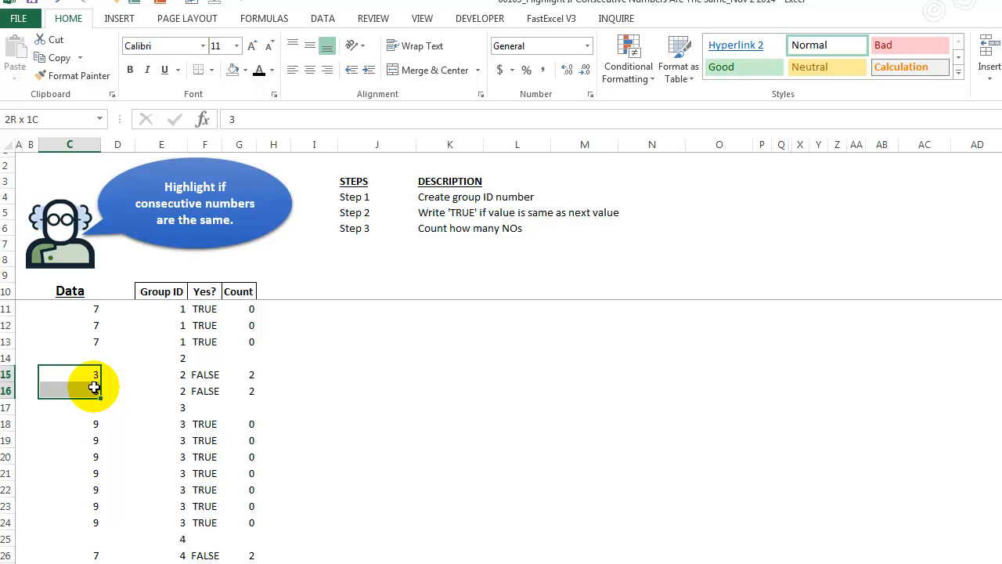
left_click(204, 374)
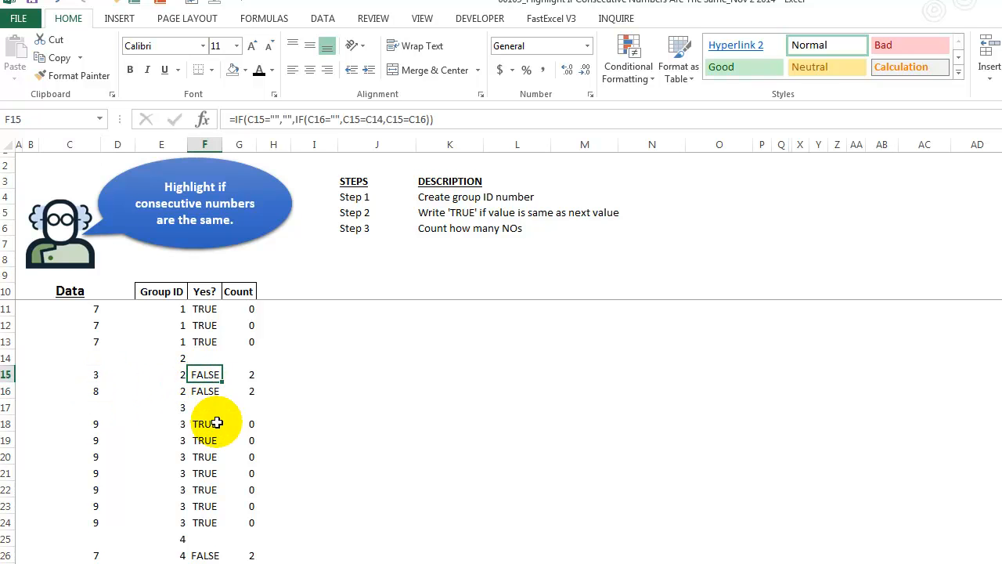
left_click(239, 374)
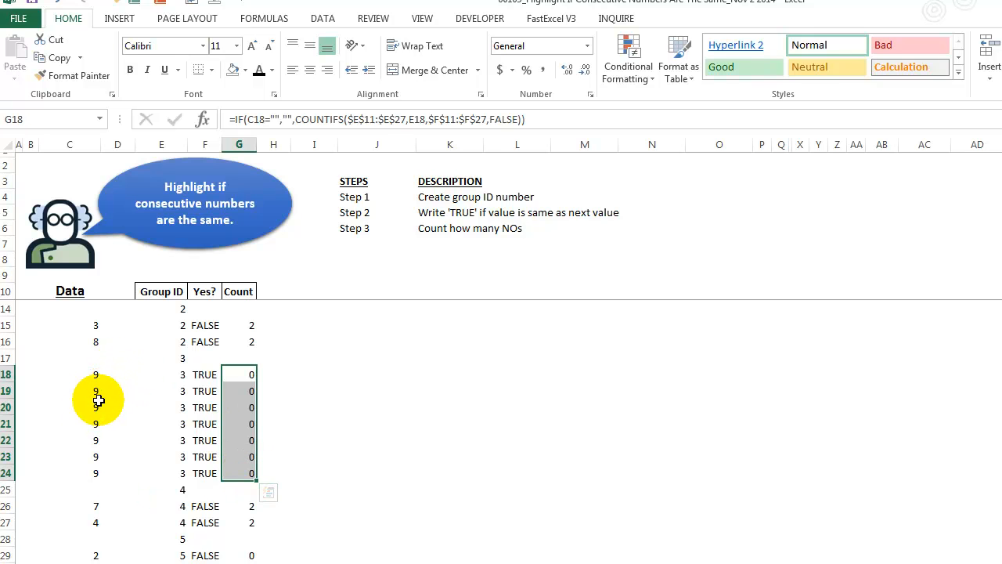
scroll("down", 3)
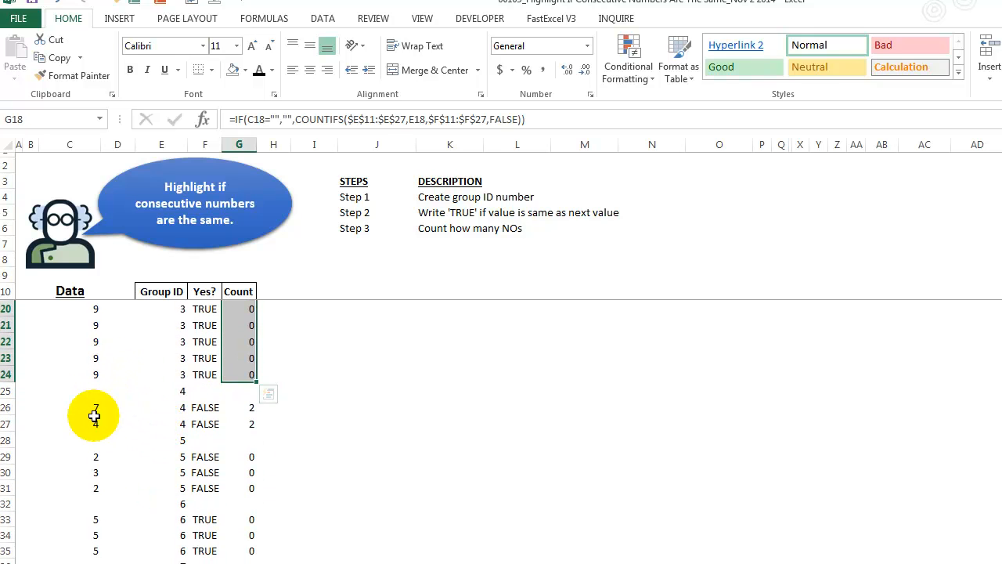
mouse_move(108, 391)
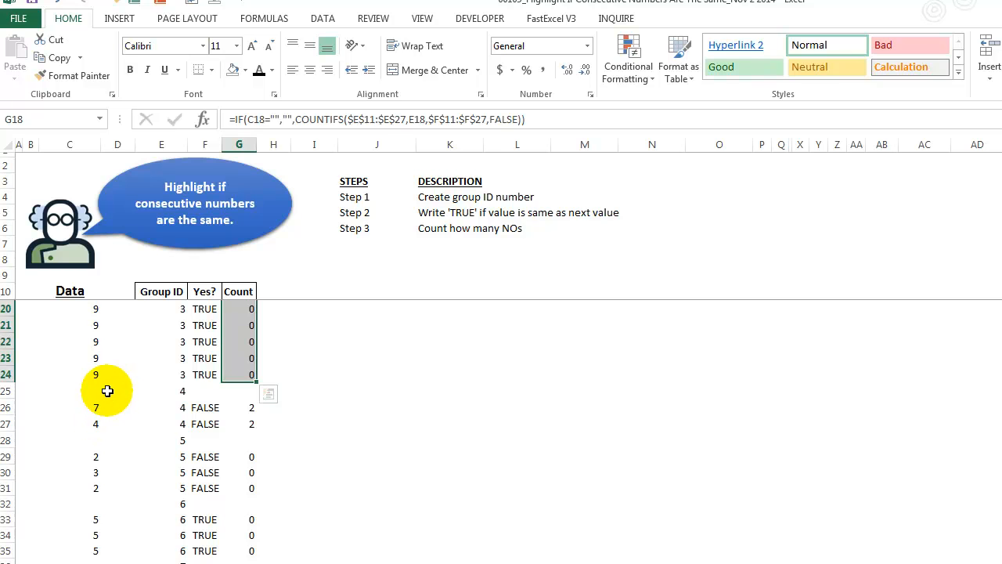
- Check group 3's Count cells, then bring up the Home Conditional Formatting menu
left_click(239, 407)
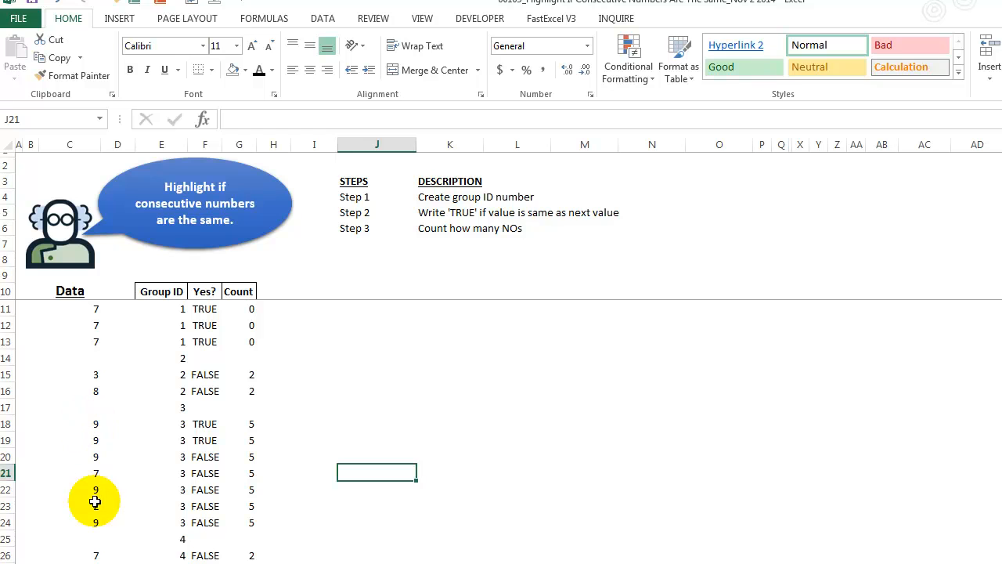
mouse_move(160, 468)
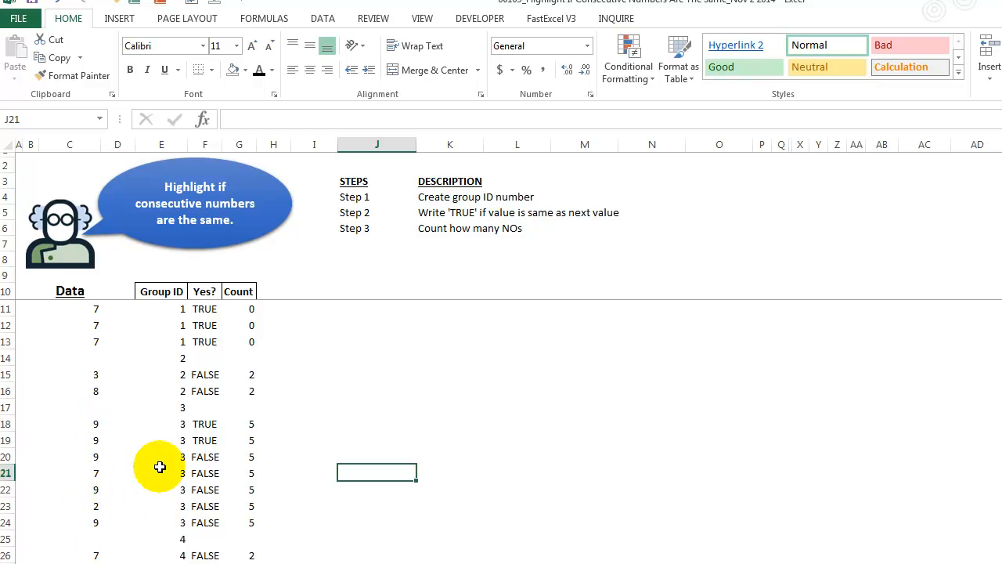
left_click(239, 456)
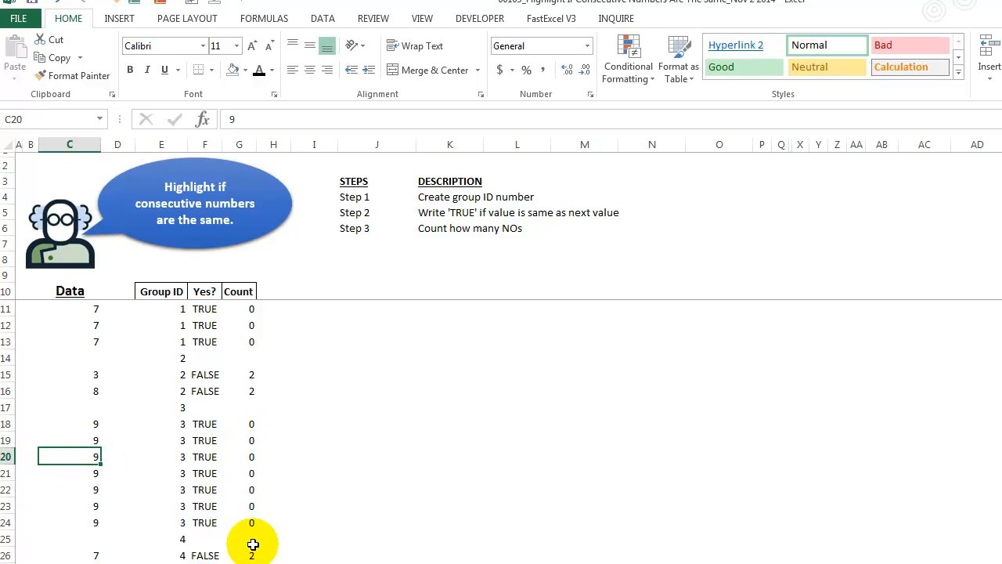
mouse_move(247, 470)
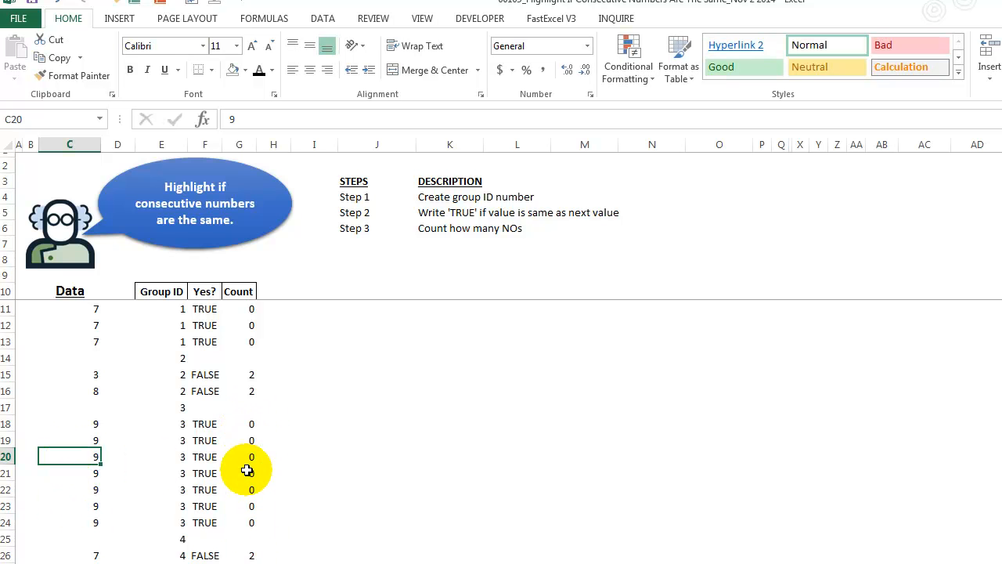
mouse_move(319, 390)
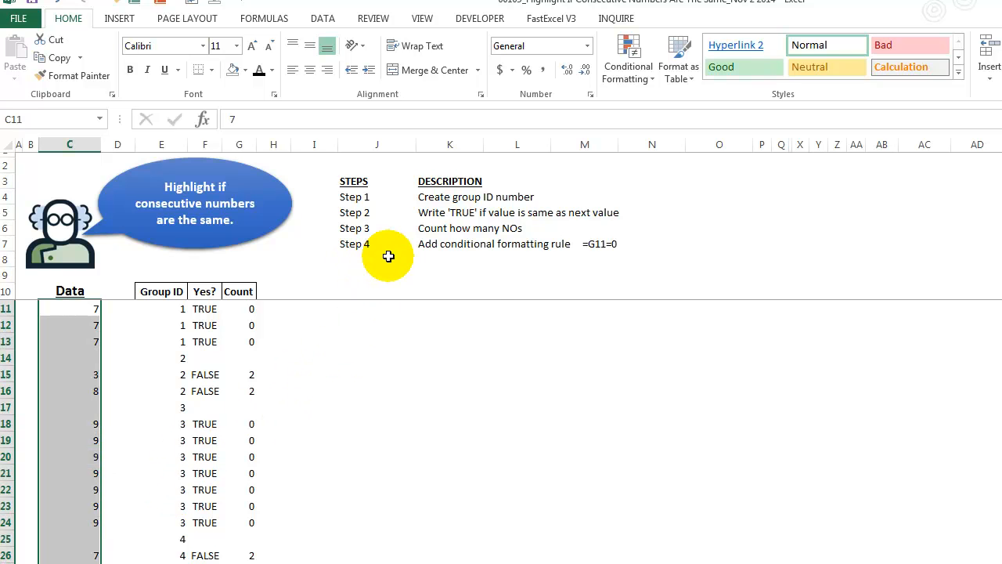
mouse_move(539, 249)
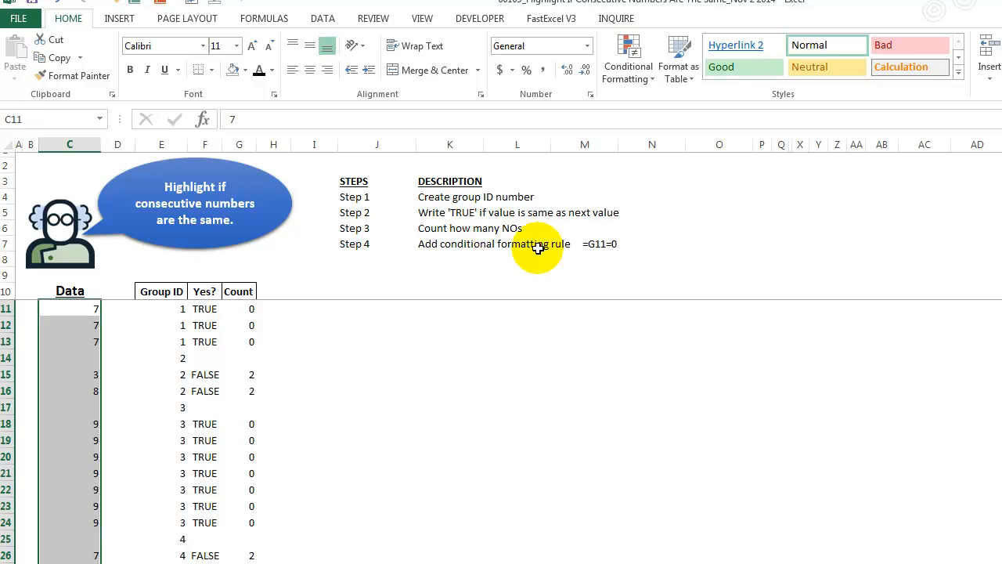
left_click(627, 59)
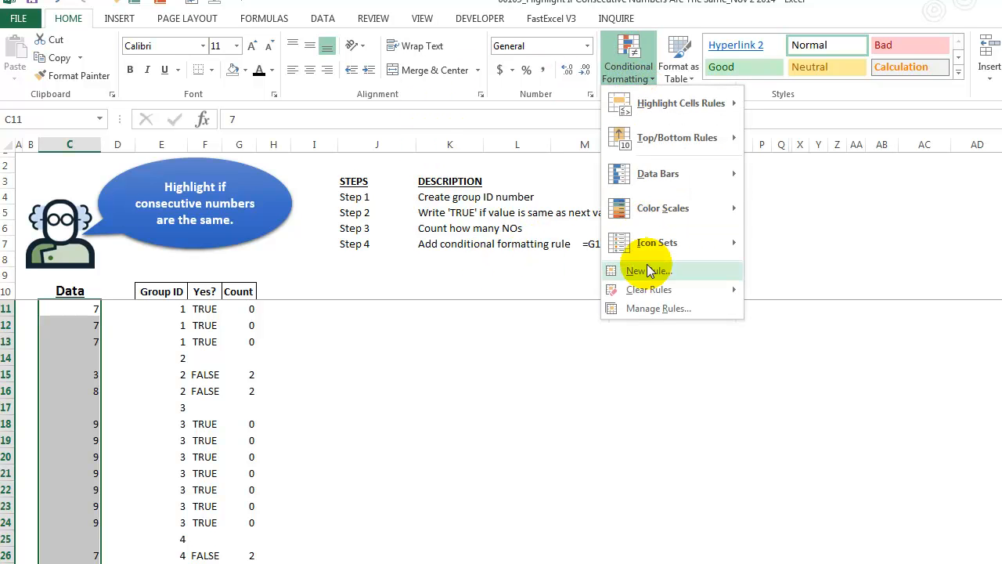
- Create a new formula rule =G11=0 with a green fill highlight
left_click(648, 271)
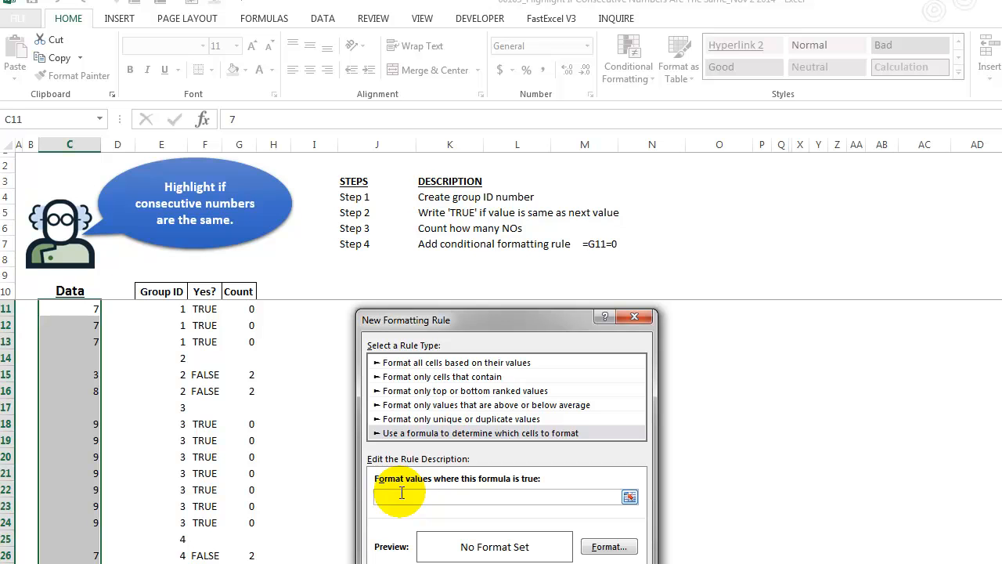
type("=G11=0")
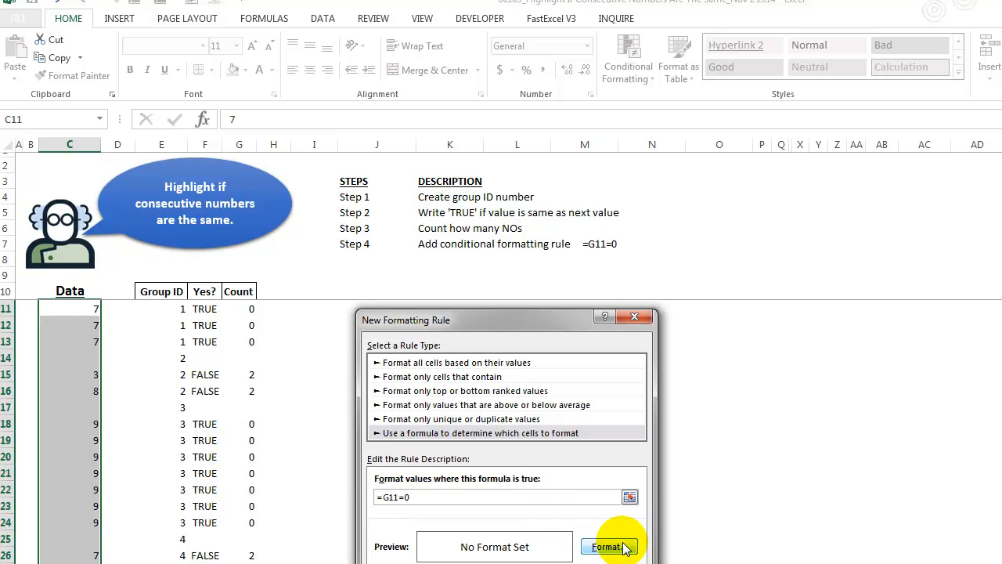
left_click(610, 547)
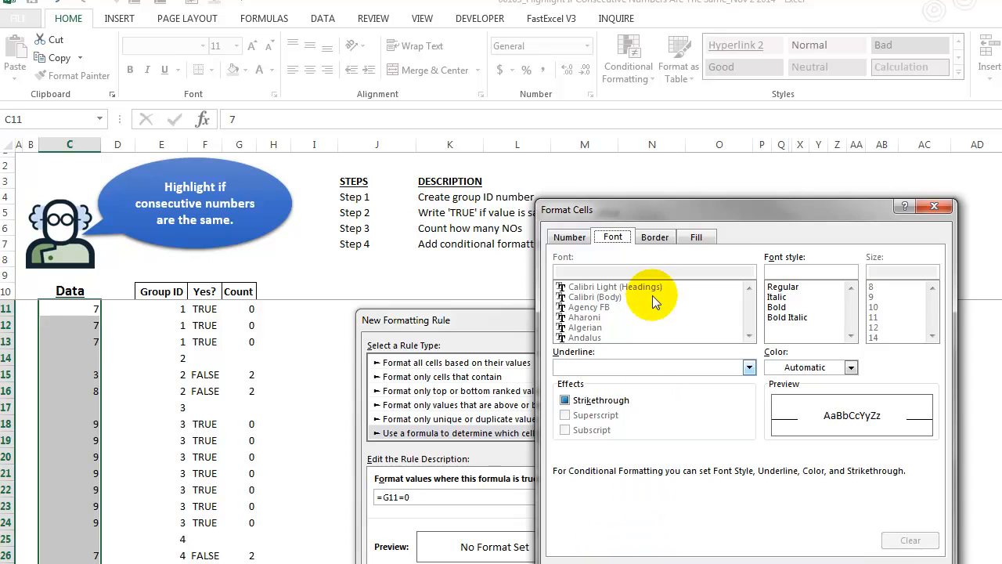
left_click(697, 236)
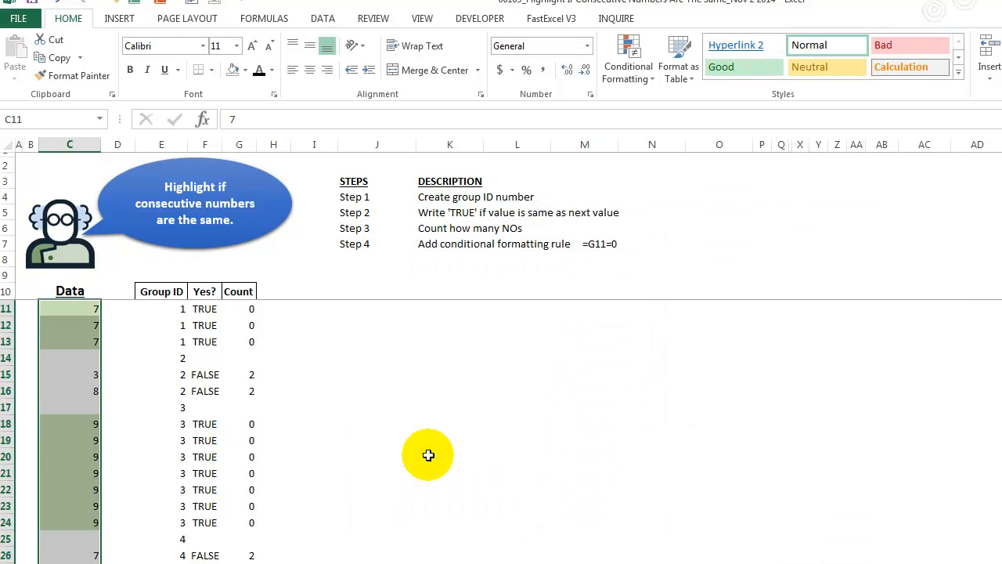
- Replace the 3 in cell C15 with 8 to test the green highlight
left_click(376, 439)
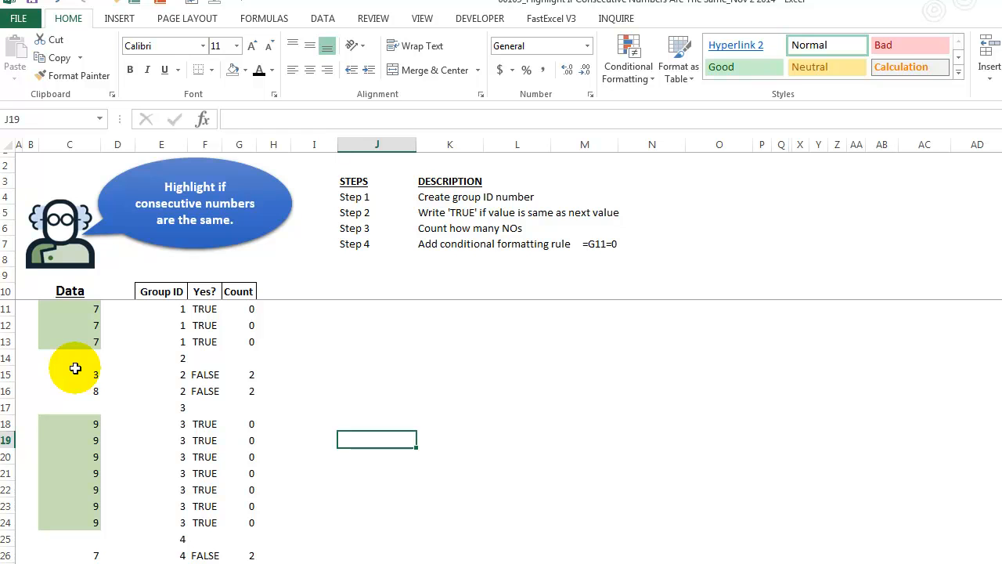
left_click(70, 373)
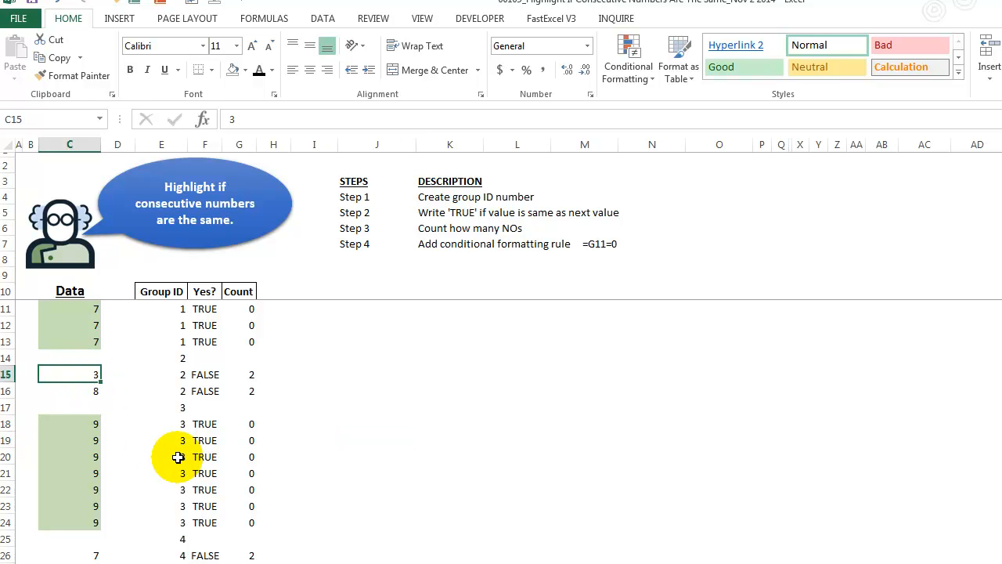
type("8")
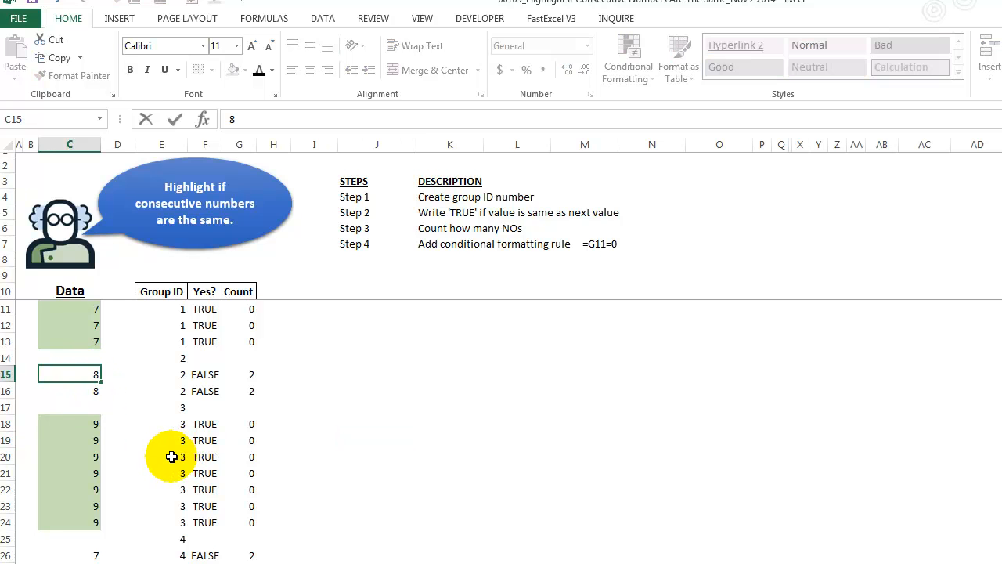